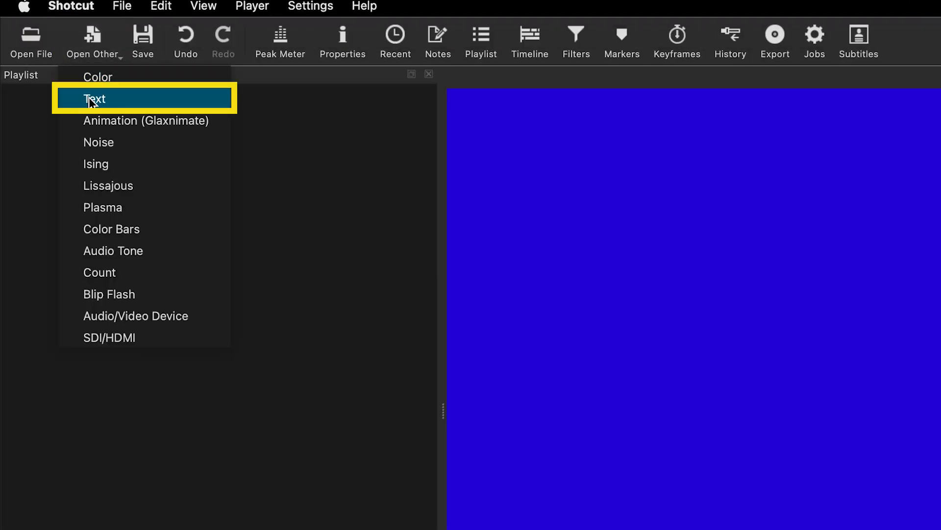
Create a new text clip via Open Other > Text with the default placeholder
{"action": "left_click", "coordinate": [93, 98]}
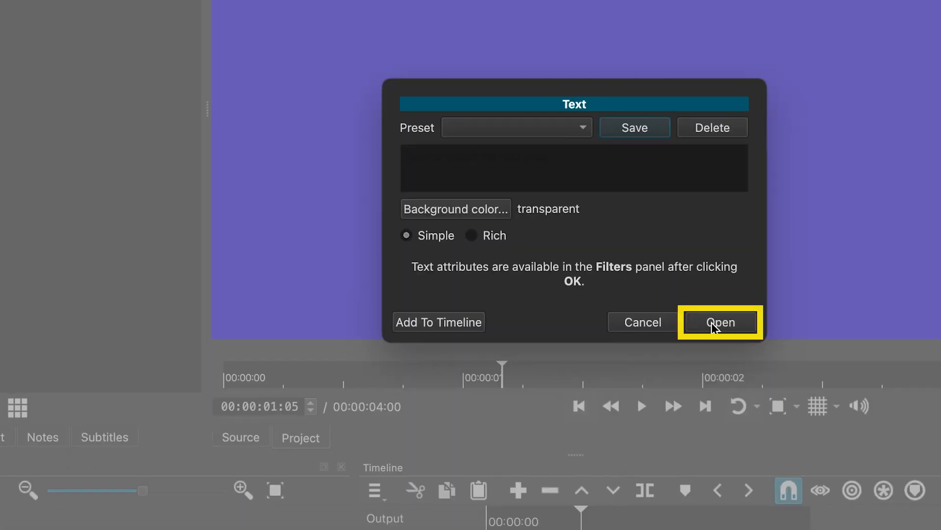
{"action": "left_click", "coordinate": [720, 322]}
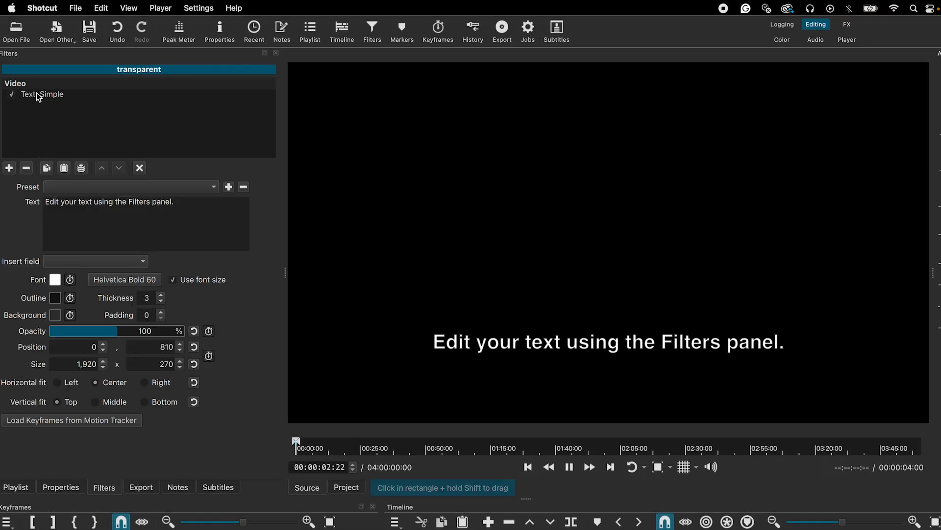
Replace the placeholder with BOUNCE and set the font to Gill Sans MT
{"action": "left_click", "coordinate": [42, 94]}
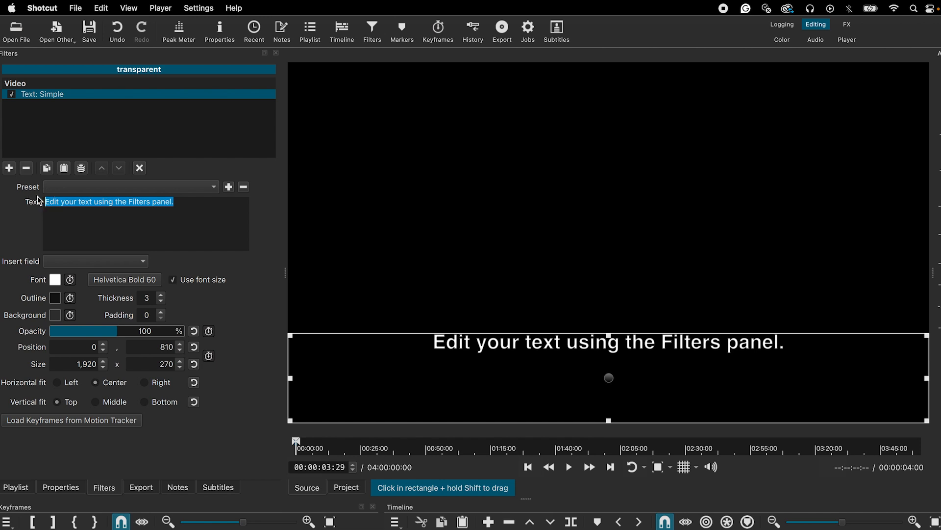
{"action": "type", "text": "BOUNCE"}
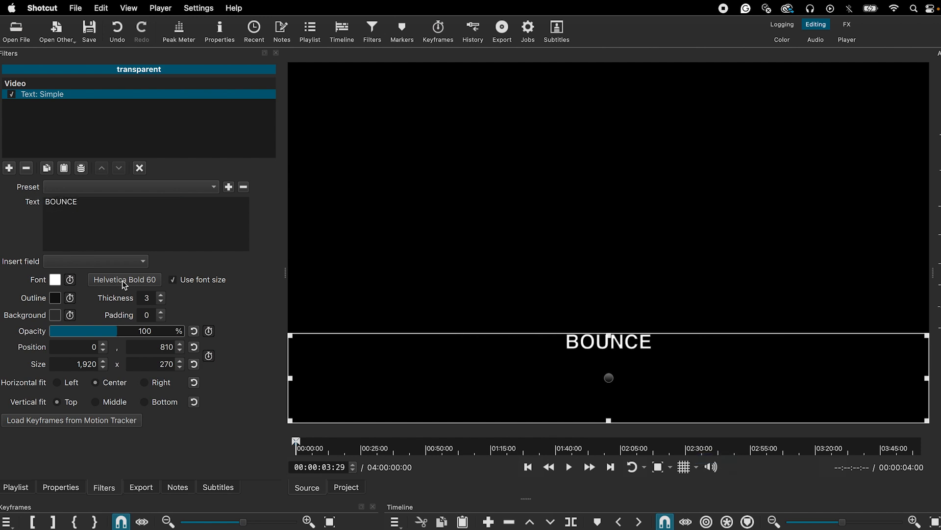
{"action": "left_click", "coordinate": [124, 279]}
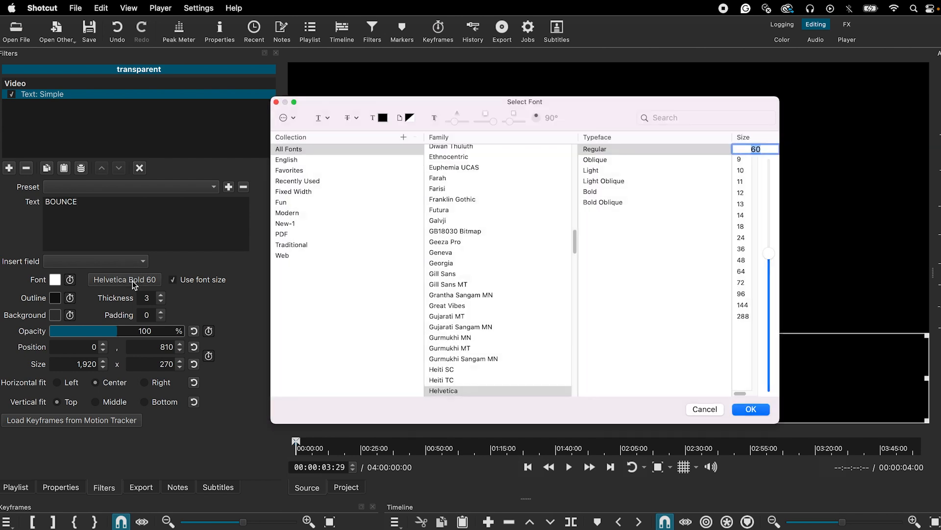
{"action": "left_click", "coordinate": [449, 285]}
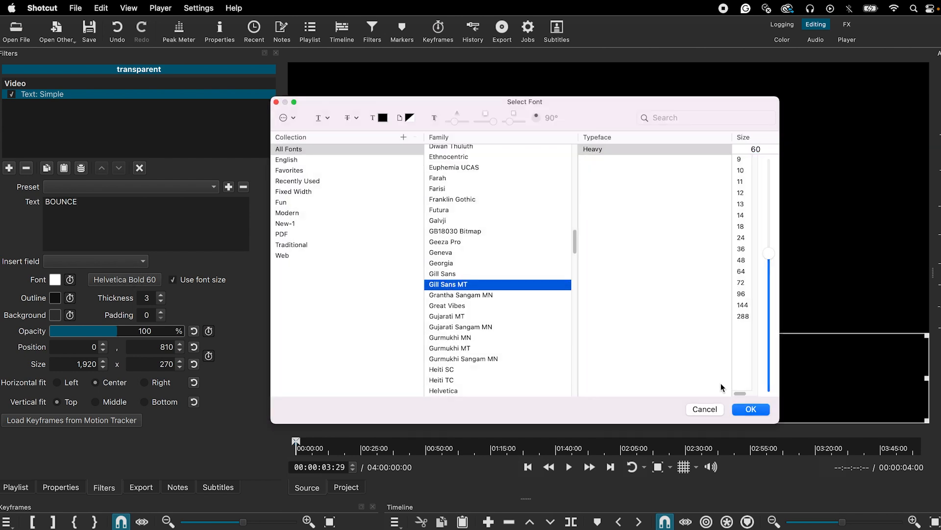
{"action": "left_click", "coordinate": [750, 408]}
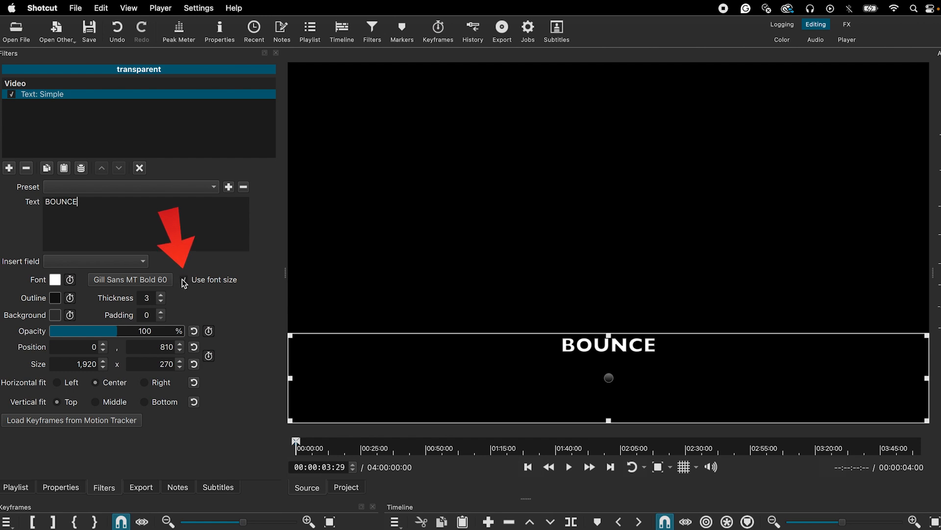
Let the text scale to its box and move the BOUNCE box to the frame centre
{"action": "left_click", "coordinate": [171, 280]}
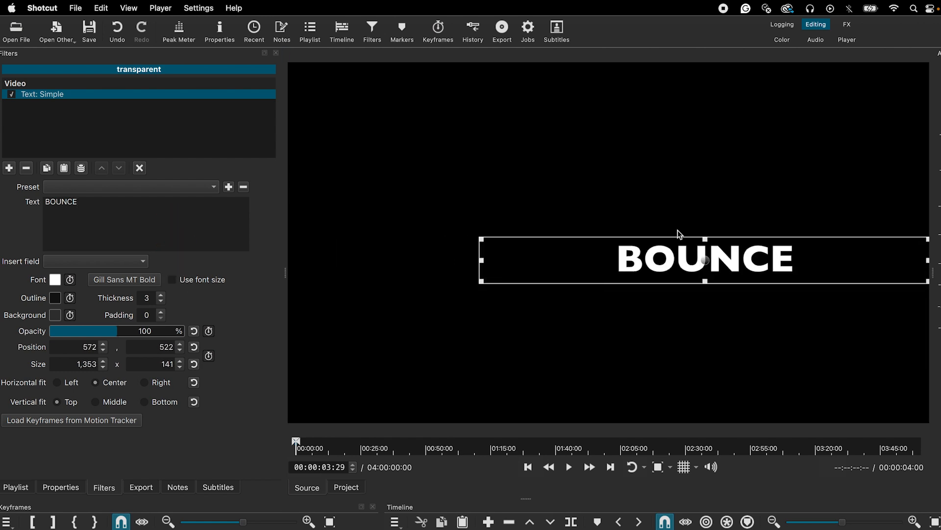
{"action": "left_click_drag", "start_coordinate": [704, 259], "coordinate": [607, 236]}
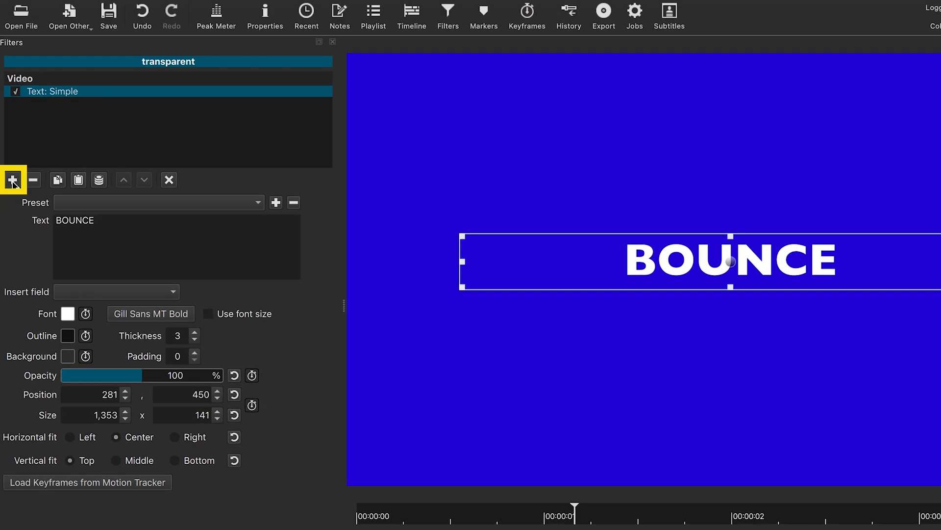
Add a Size, Position & Rotate filter beneath Text: Simple on the BOUNCE clip
{"action": "left_click", "coordinate": [13, 179]}
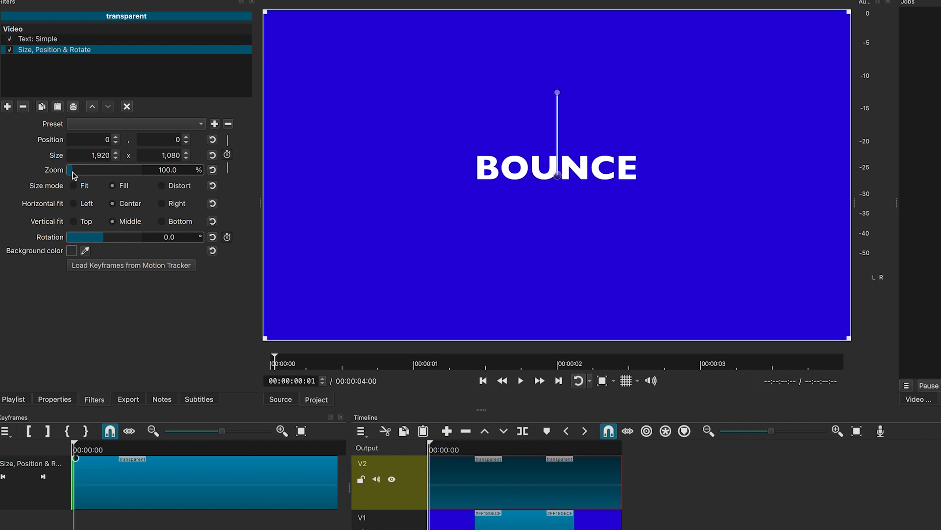
Keyframe Zoom from about 49% at the start to about 224% at two seconds
{"action": "left_click_drag", "start_coordinate": [72, 170], "coordinate": [70, 169]}
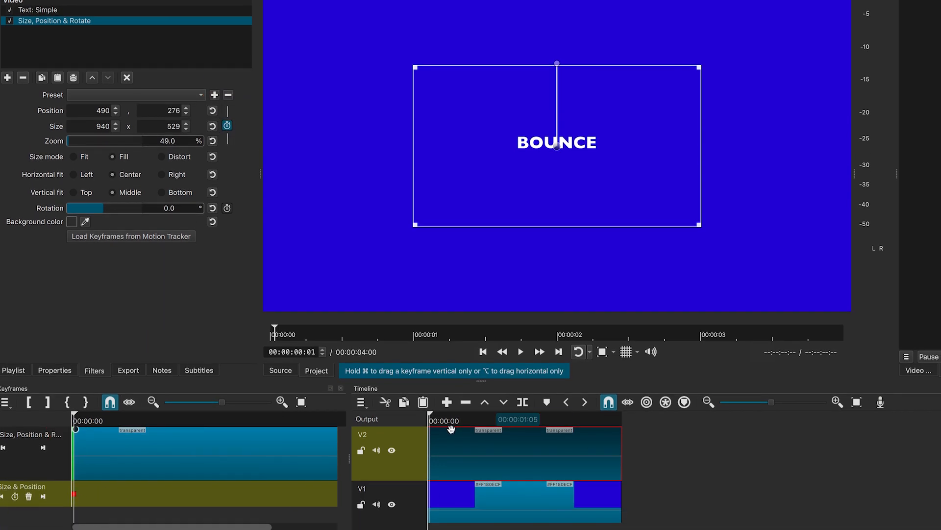
{"action": "left_click_drag", "start_coordinate": [451, 428], "coordinate": [528, 428]}
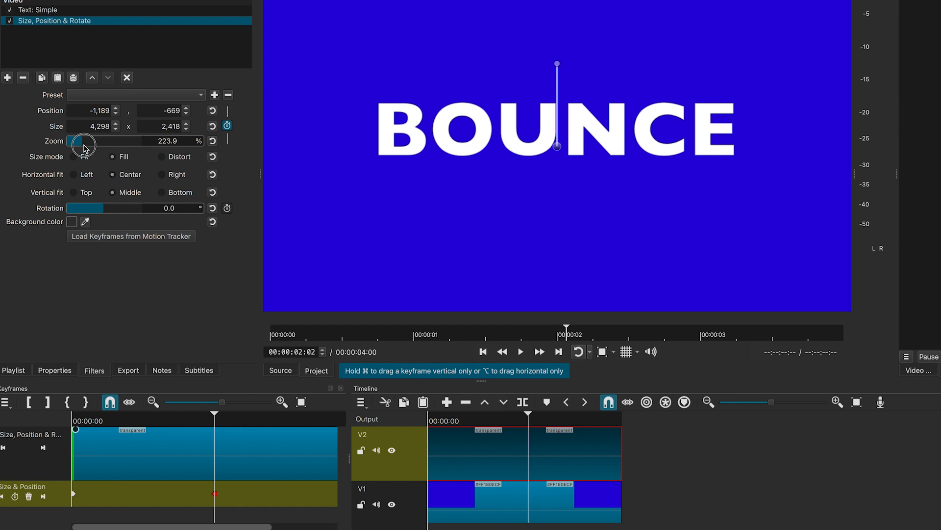
{"action": "left_click_drag", "start_coordinate": [78, 146], "coordinate": [72, 145]}
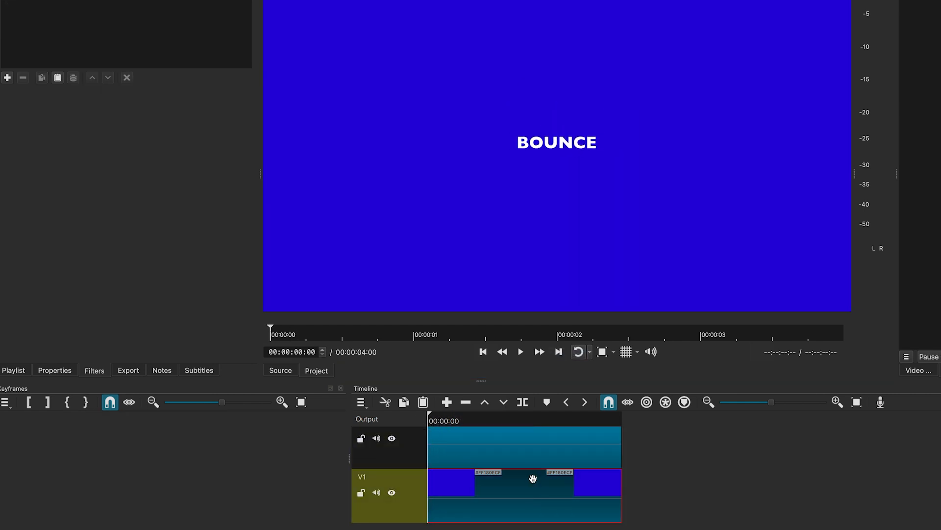
Play back the growing BOUNCE animation, then reselect the V2 text clip
{"action": "left_click", "coordinate": [519, 351]}
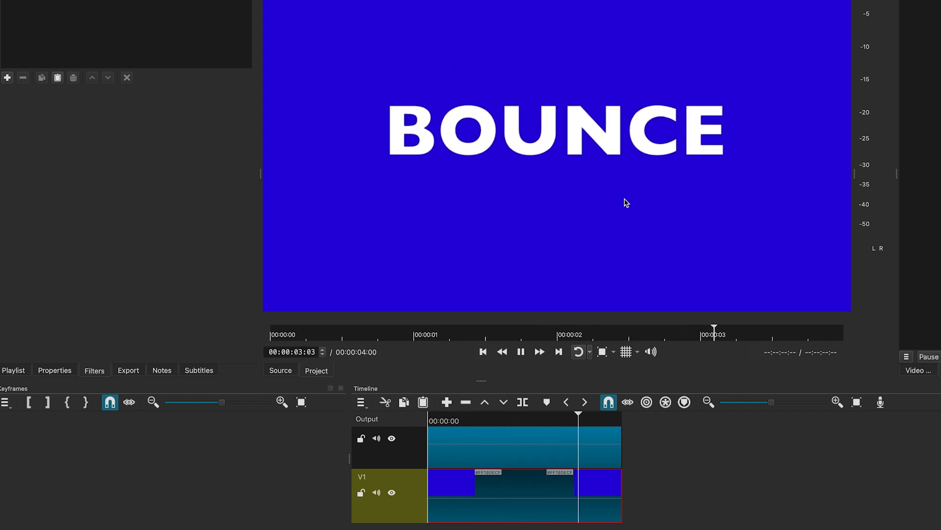
{"action": "left_click", "coordinate": [432, 421]}
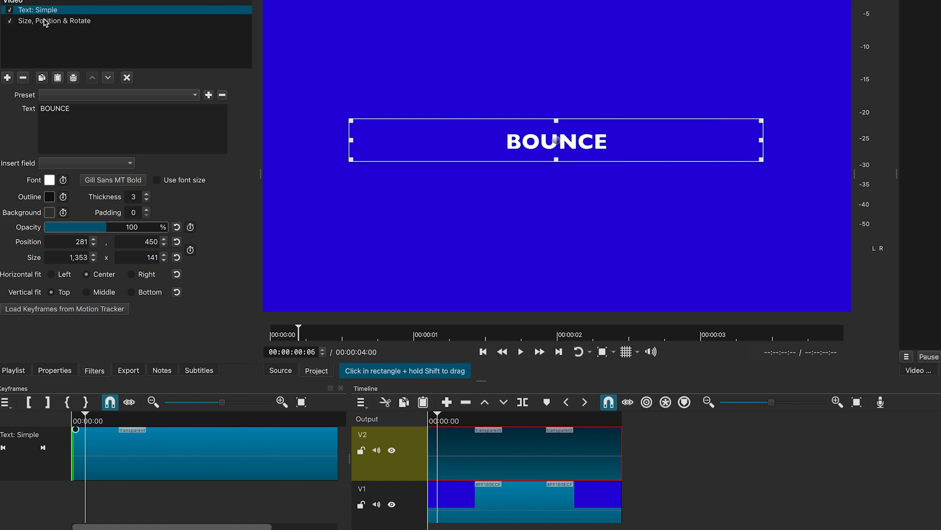
Set the first Size & Position keyframe's To Next interpolation to Smooth
{"action": "left_click", "coordinate": [57, 20]}
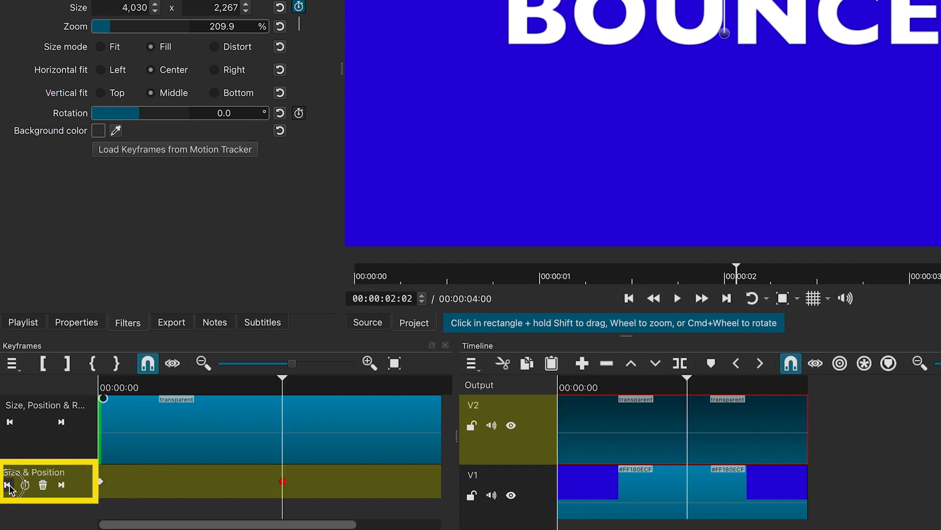
{"action": "left_click", "coordinate": [9, 485]}
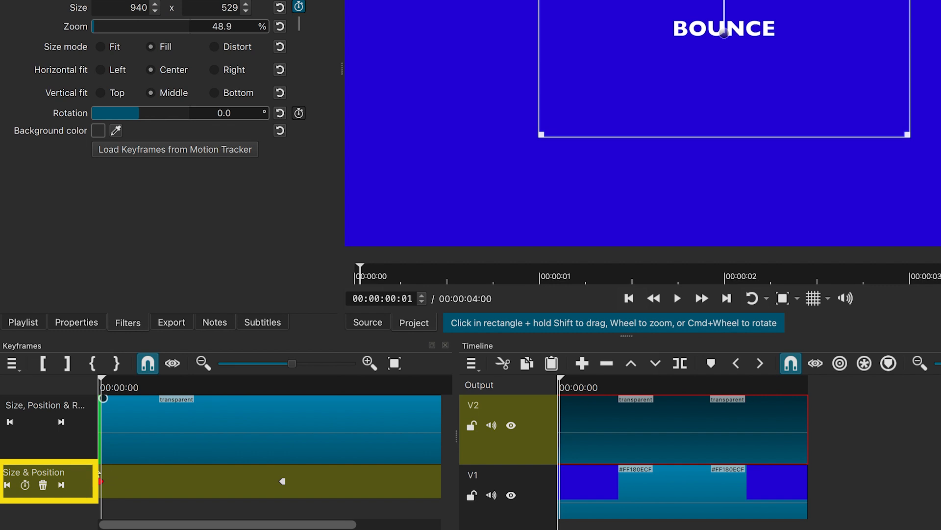
{"action": "right_click", "coordinate": [100, 480]}
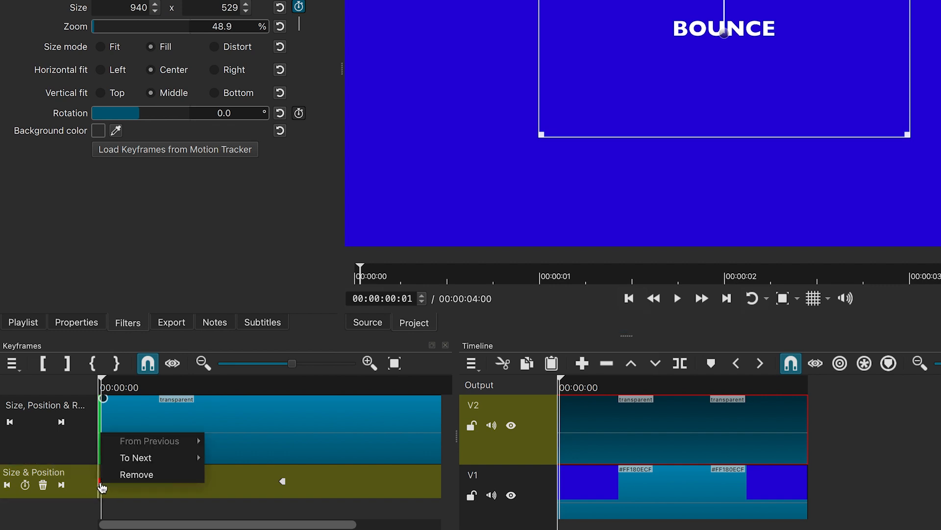
{"action": "mouse_move", "coordinate": [132, 458]}
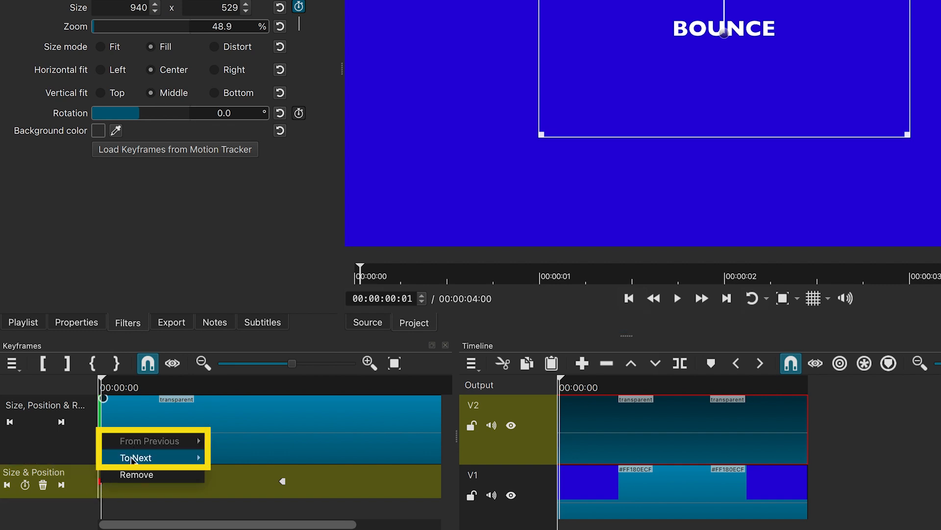
{"action": "mouse_move", "coordinate": [144, 441]}
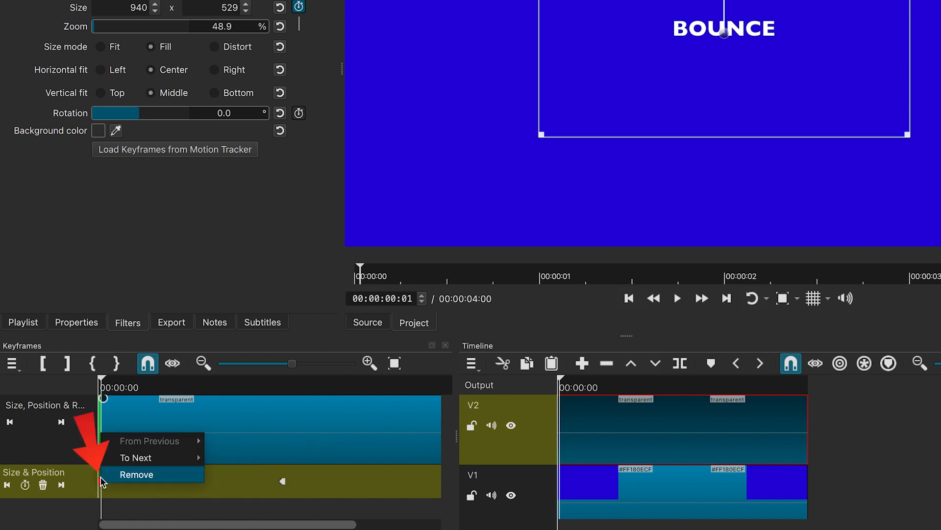
{"action": "mouse_move", "coordinate": [121, 440]}
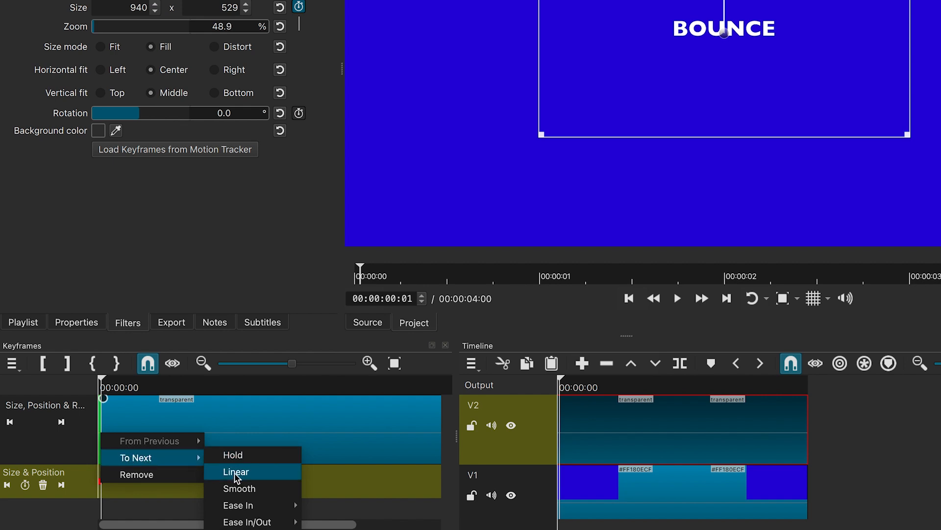
{"action": "mouse_move", "coordinate": [249, 521]}
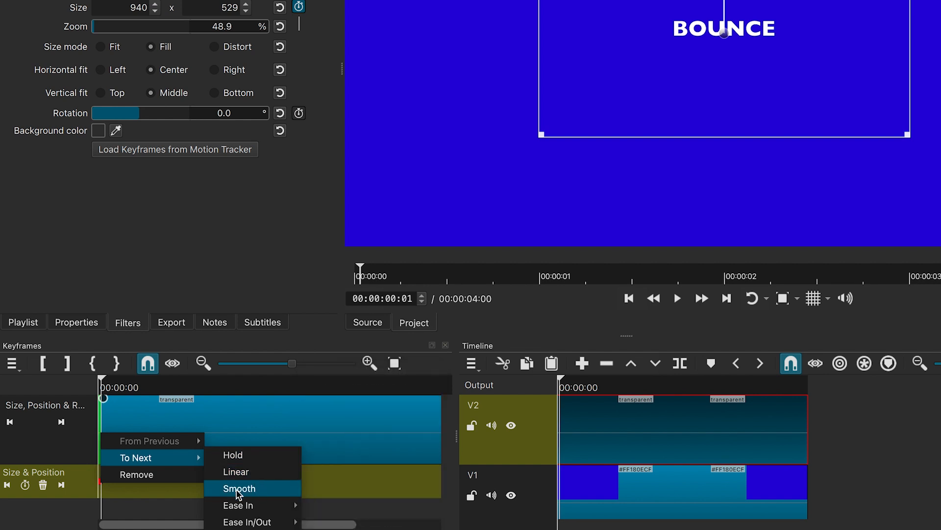
{"action": "left_click", "coordinate": [239, 489]}
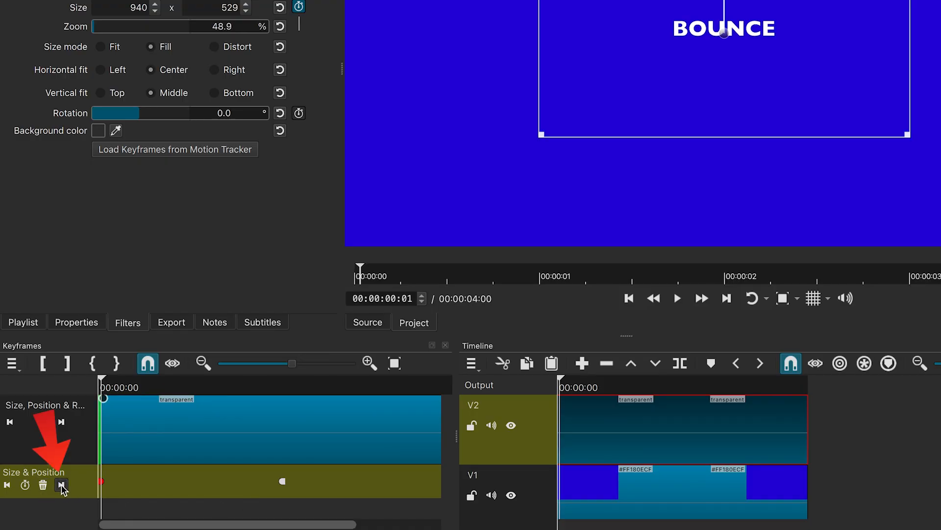
Set the second size keyframe's From Previous easing to Ease Out Bounce
{"action": "left_click", "coordinate": [61, 484]}
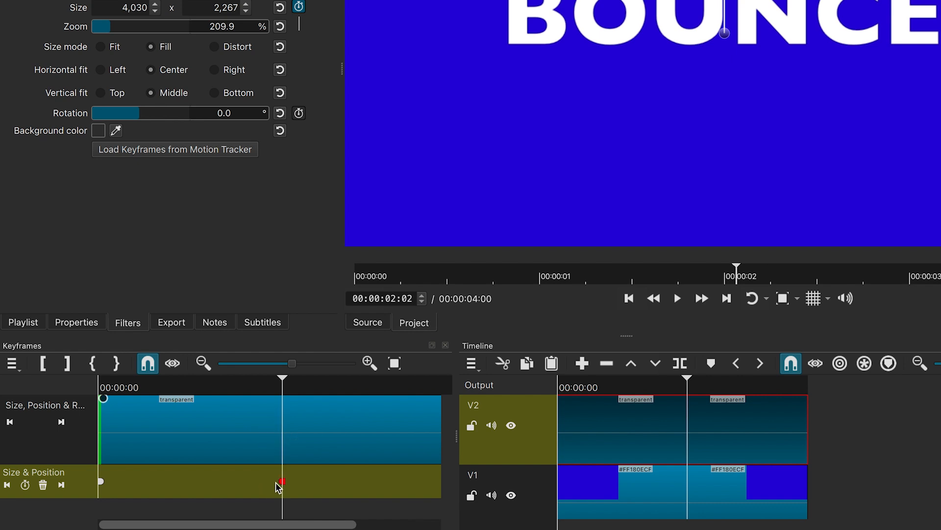
{"action": "right_click", "coordinate": [282, 482]}
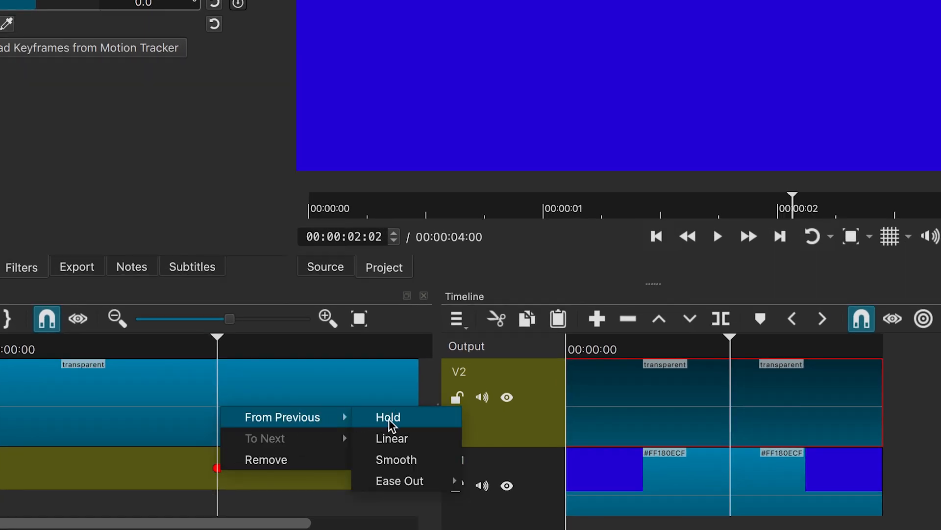
{"action": "mouse_move", "coordinate": [399, 480]}
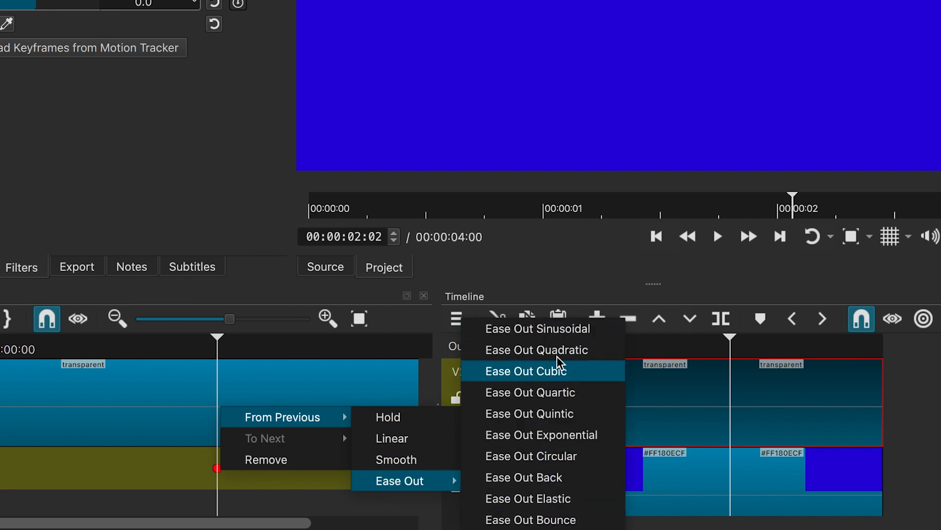
{"action": "mouse_move", "coordinate": [535, 357]}
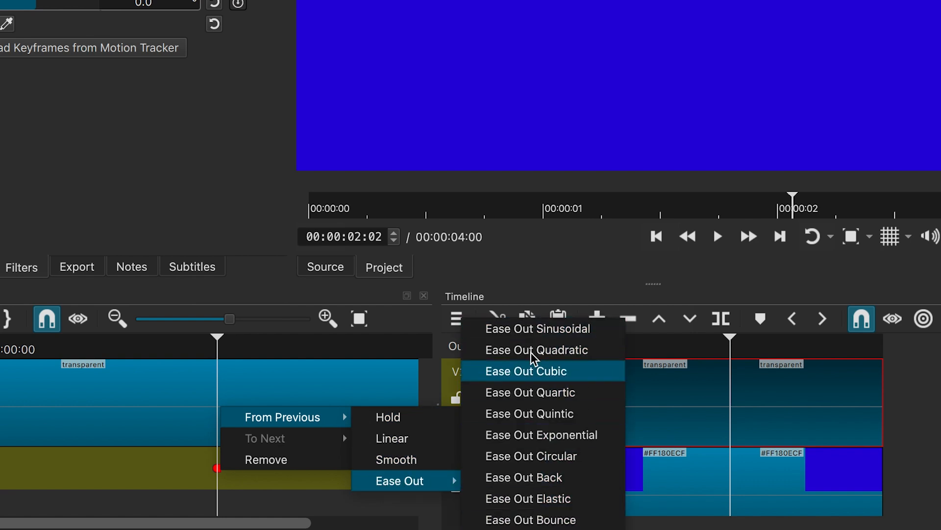
{"action": "mouse_move", "coordinate": [531, 520]}
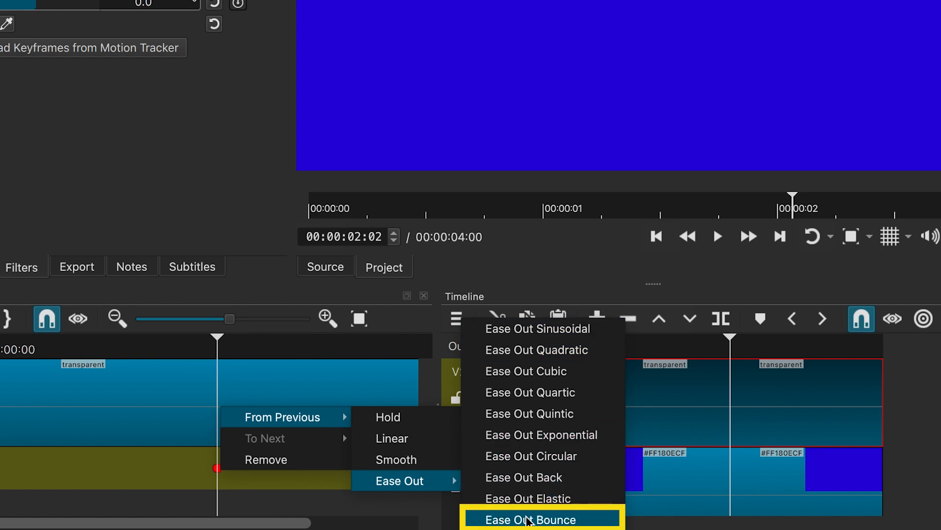
{"action": "left_click", "coordinate": [532, 519]}
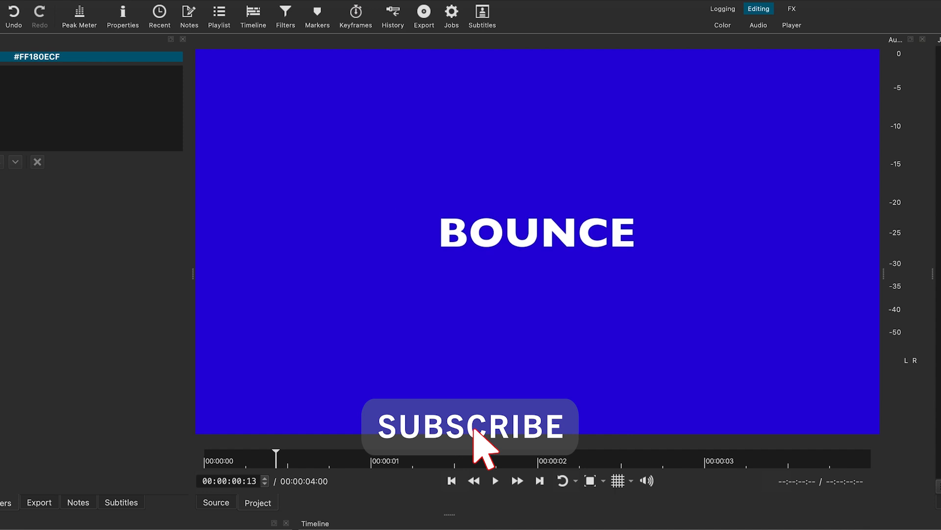
{"action": "left_click", "coordinate": [494, 480]}
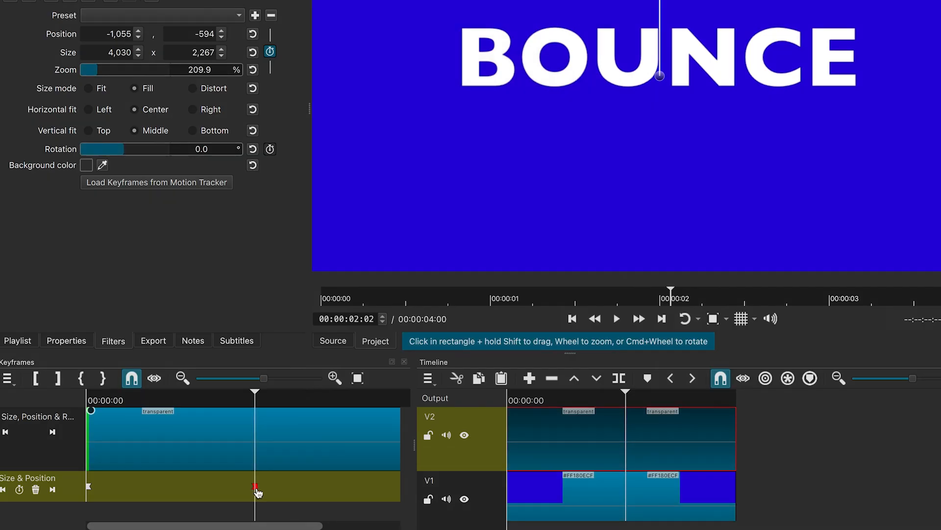
{"action": "right_click", "coordinate": [255, 486]}
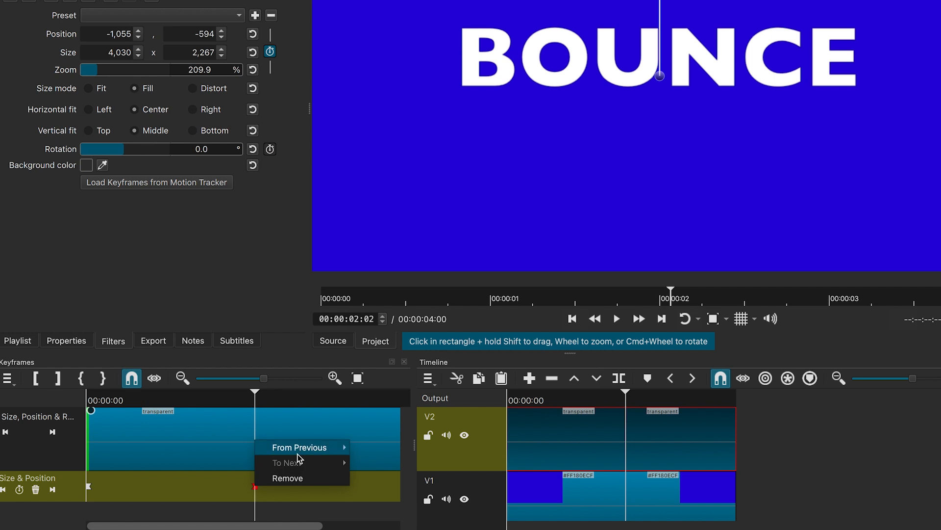
{"action": "mouse_move", "coordinate": [385, 493]}
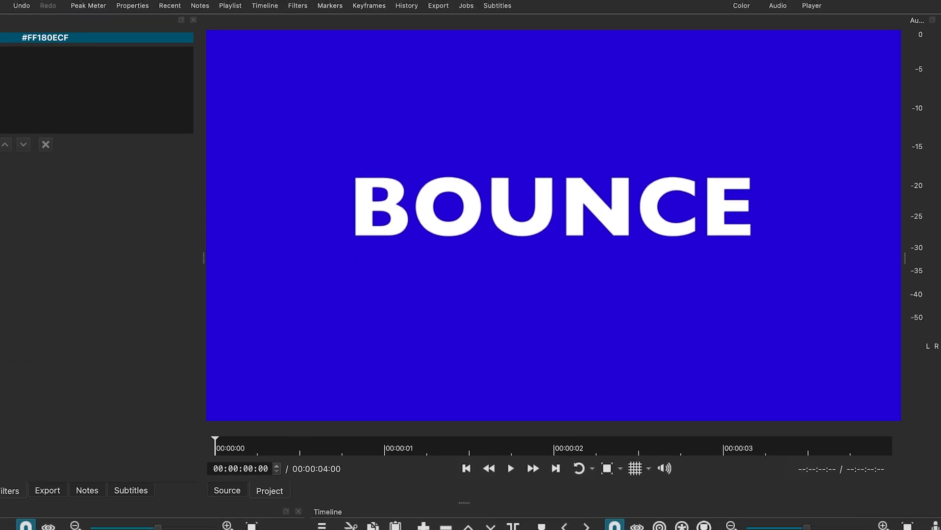
{"action": "left_click", "coordinate": [510, 469]}
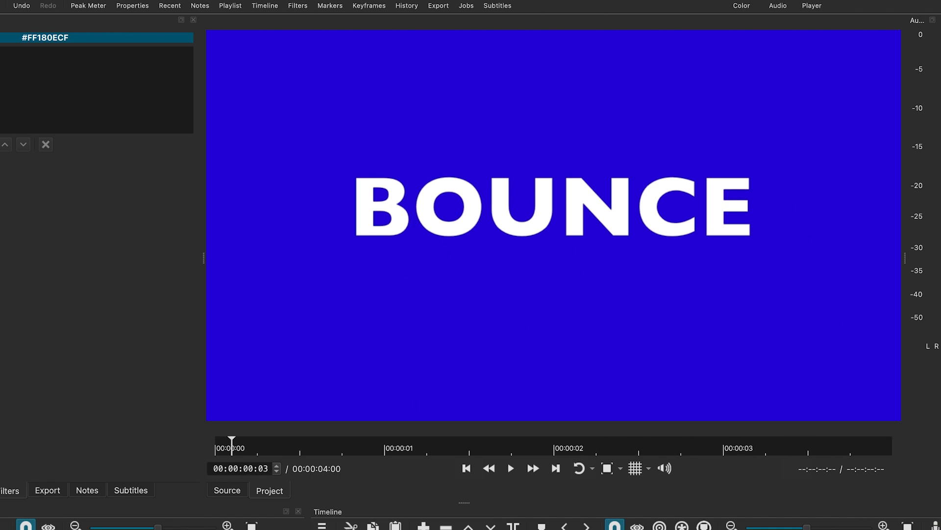
{"action": "left_click", "coordinate": [510, 469]}
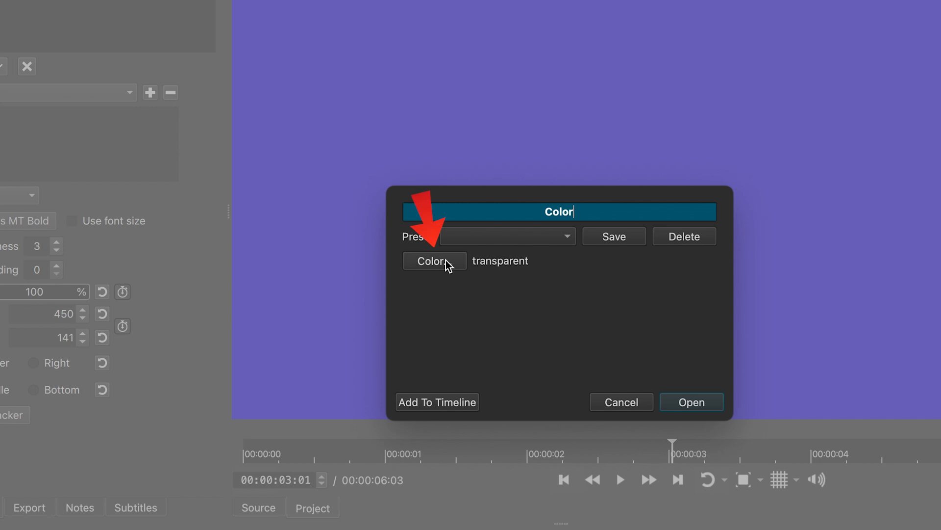
Pick solid red #FFEC0000 for the colour clip and add it to the timeline
{"action": "left_click", "coordinate": [434, 261]}
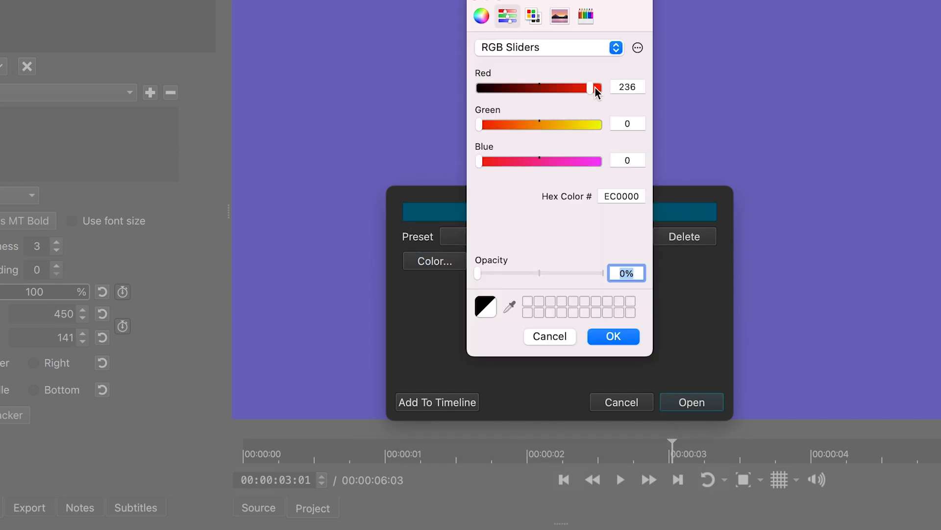
{"action": "left_click", "coordinate": [613, 337]}
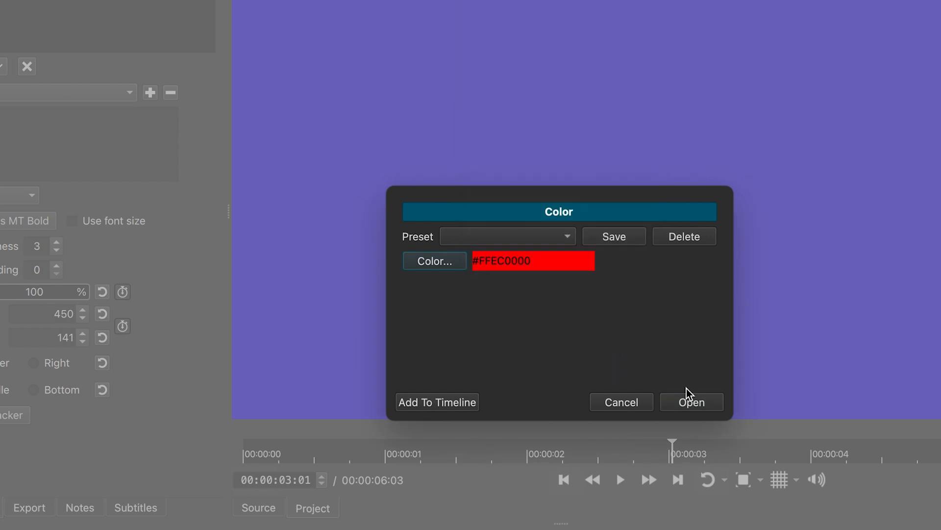
{"action": "left_click", "coordinate": [691, 402]}
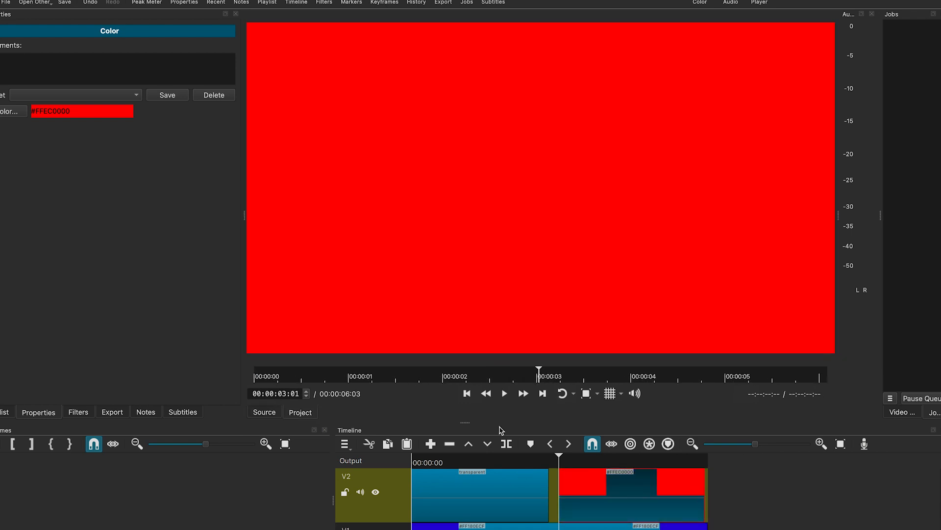
Add a Crop: Circle filter to the red clip and shrink its radius to about 10%
{"action": "left_click", "coordinate": [79, 410]}
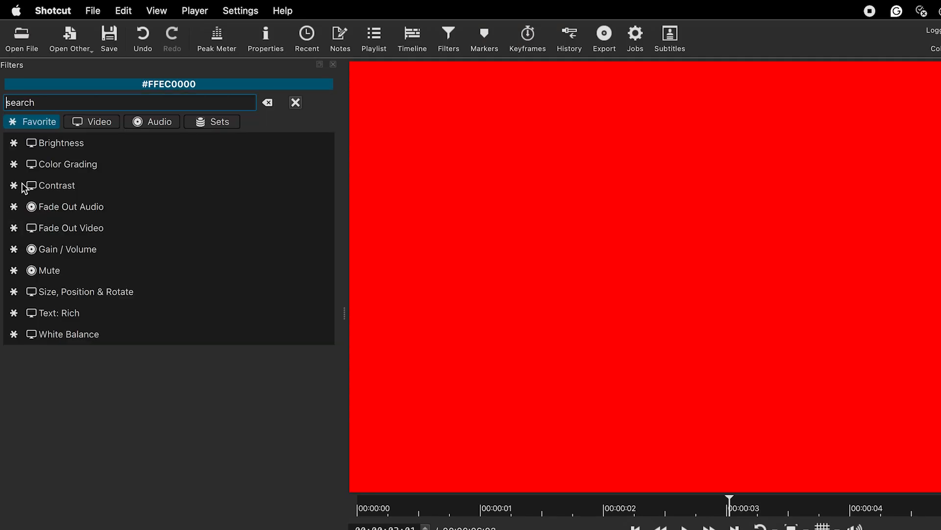
{"action": "left_click", "coordinate": [60, 143]}
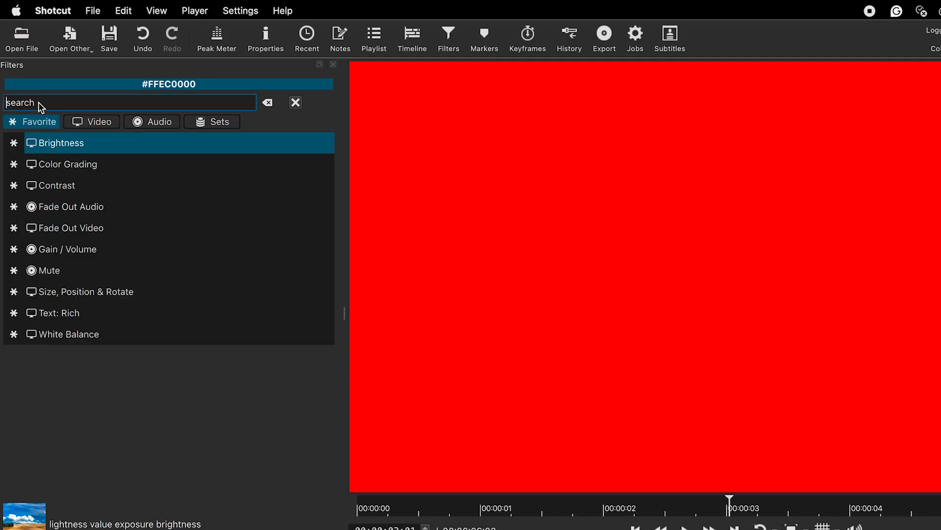
{"action": "type", "text": "crop"}
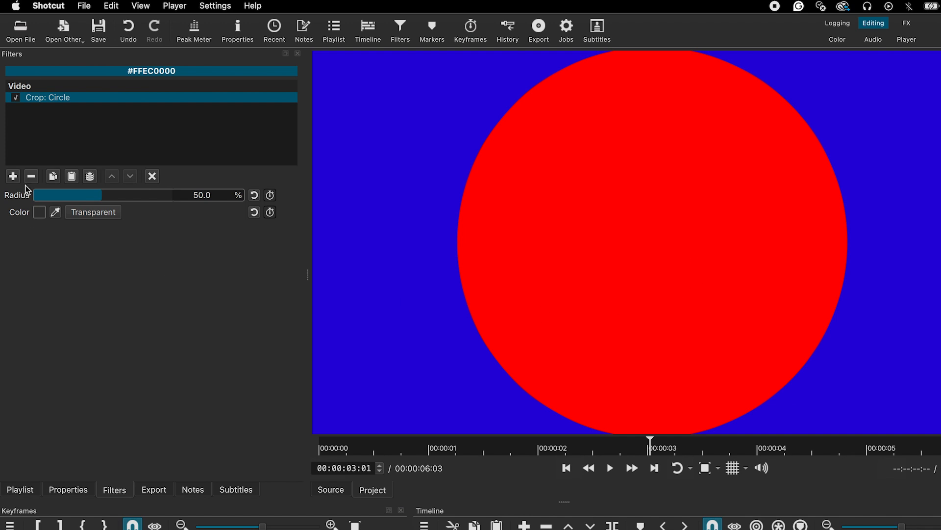
{"action": "left_click_drag", "start_coordinate": [67, 194], "coordinate": [48, 194]}
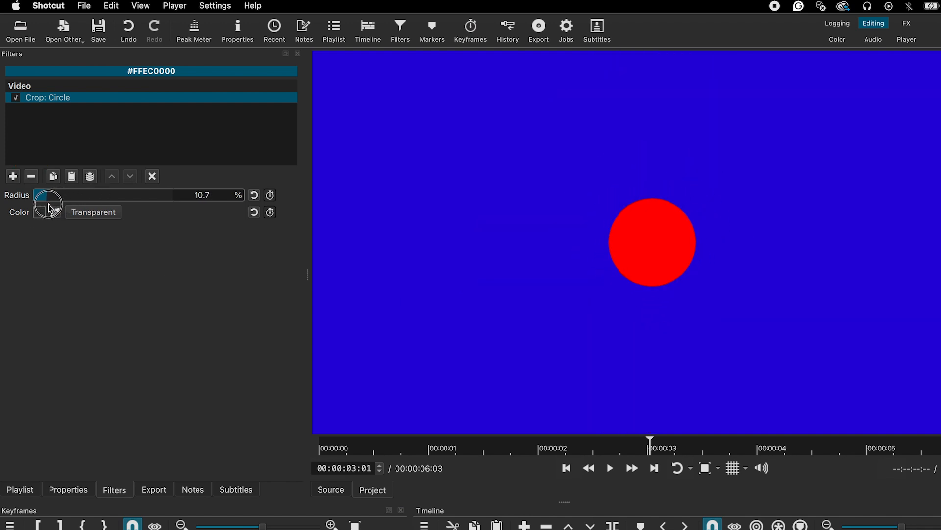
{"action": "left_click_drag", "start_coordinate": [51, 199], "coordinate": [39, 198]}
{"action": "type", "text": "s"}
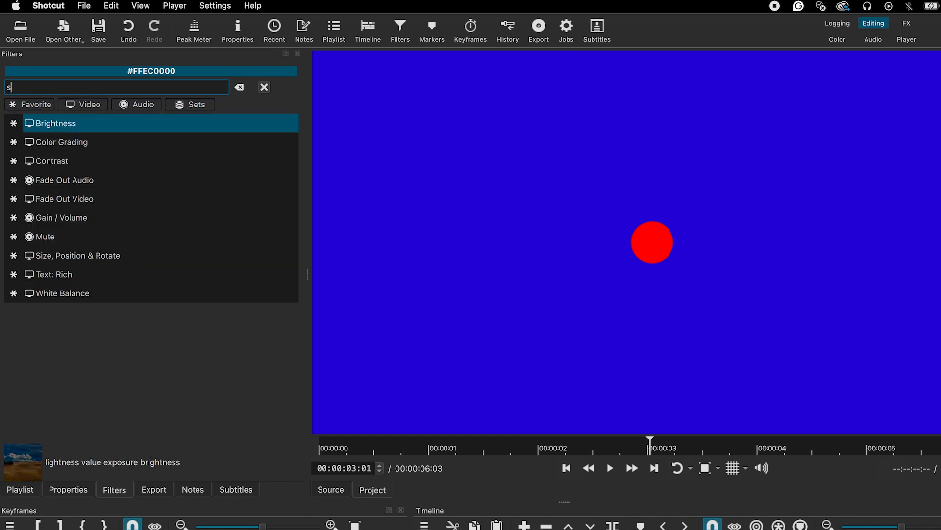
Add Size, Position & Rotate and keyframe the red ball from the top to near the bottom
{"action": "type", "text": "ize"}
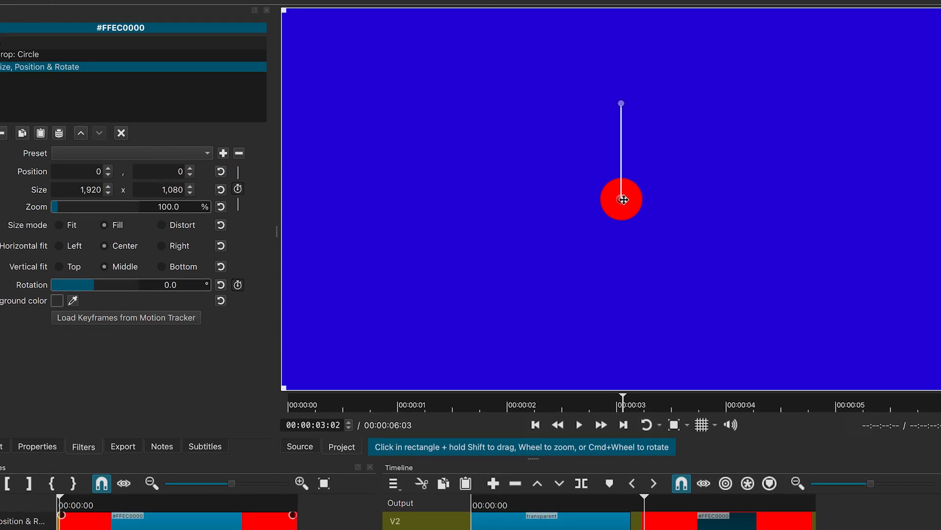
{"action": "left_click_drag", "start_coordinate": [621, 199], "coordinate": [627, 60]}
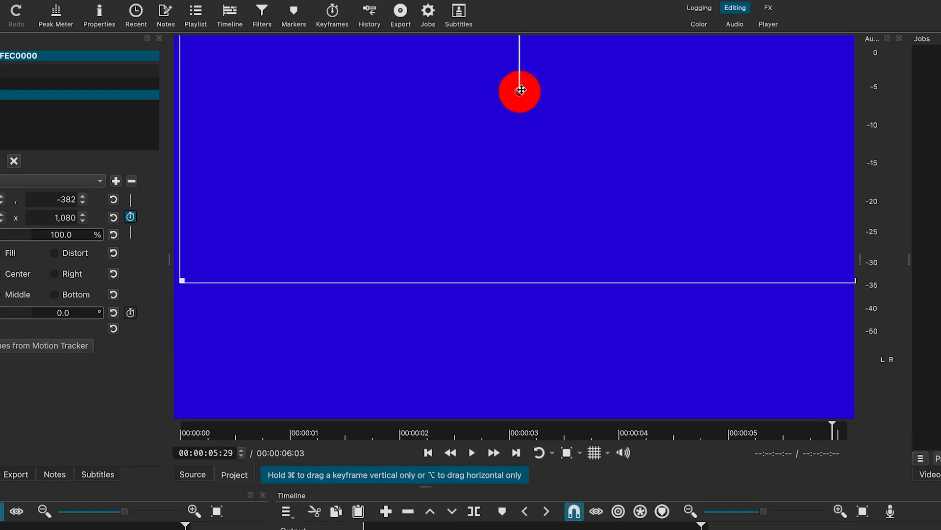
{"action": "left_click_drag", "start_coordinate": [519, 91], "coordinate": [520, 375]}
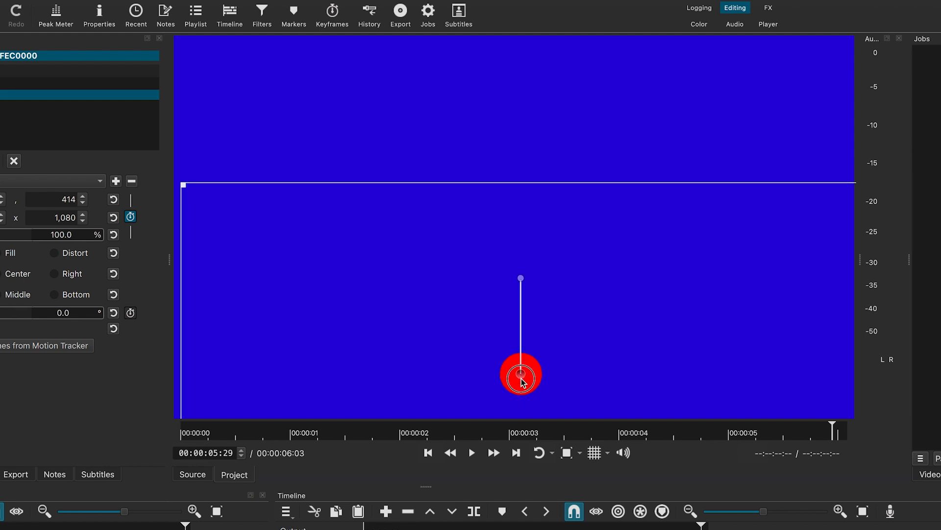
{"action": "left_click_drag", "start_coordinate": [521, 376], "coordinate": [521, 373]}
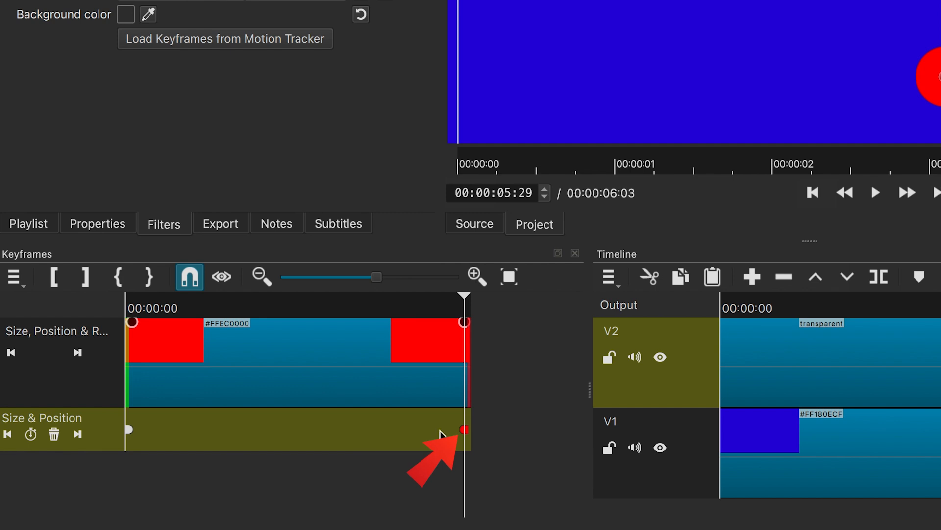
Set the ball's last Size & Position keyframe to Ease Out Elastic from the previous one
{"action": "right_click", "coordinate": [464, 429]}
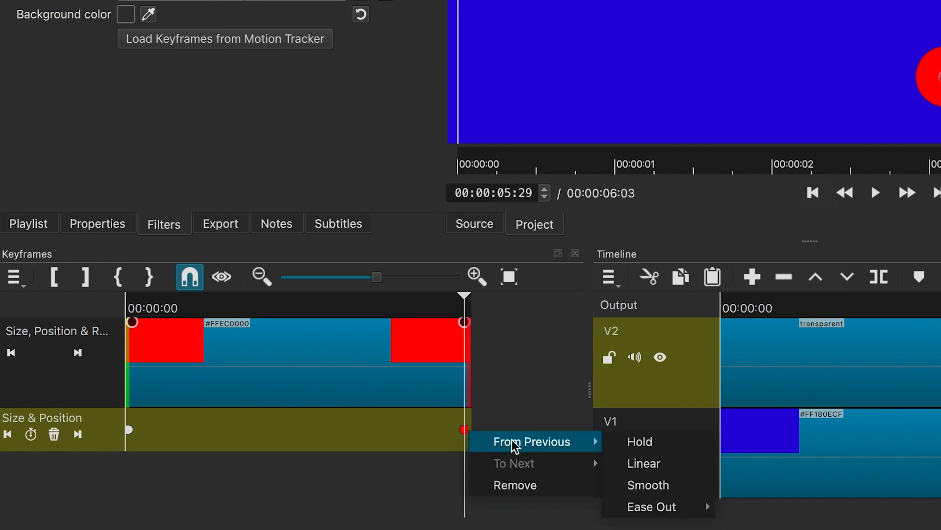
{"action": "mouse_move", "coordinate": [651, 506]}
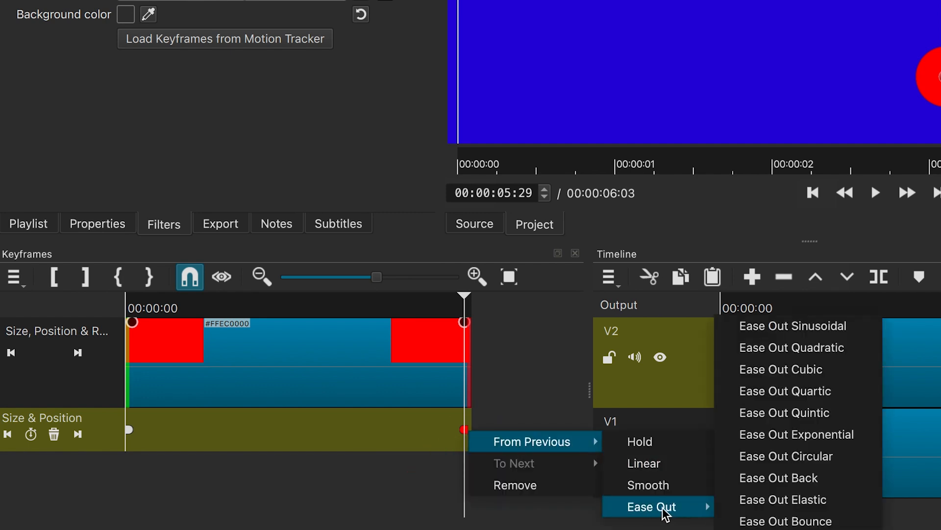
{"action": "mouse_move", "coordinate": [783, 499]}
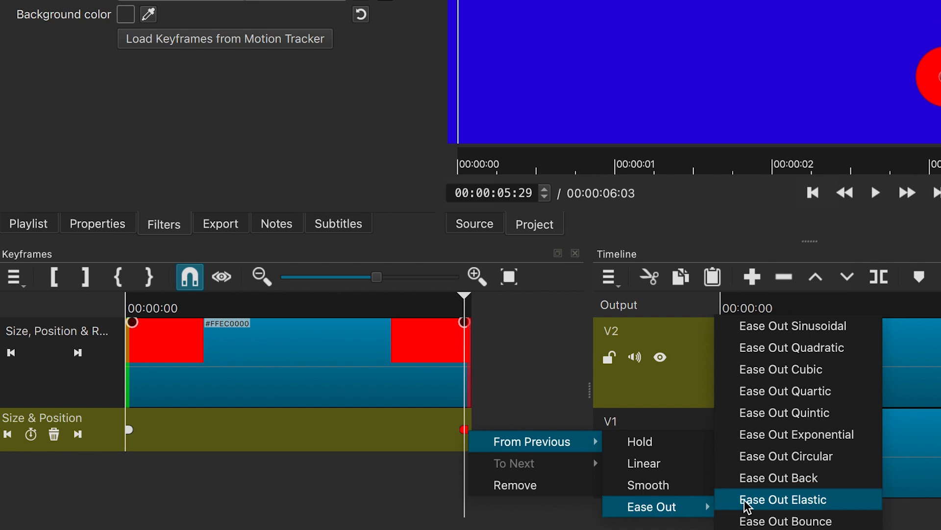
{"action": "left_click", "coordinate": [783, 499]}
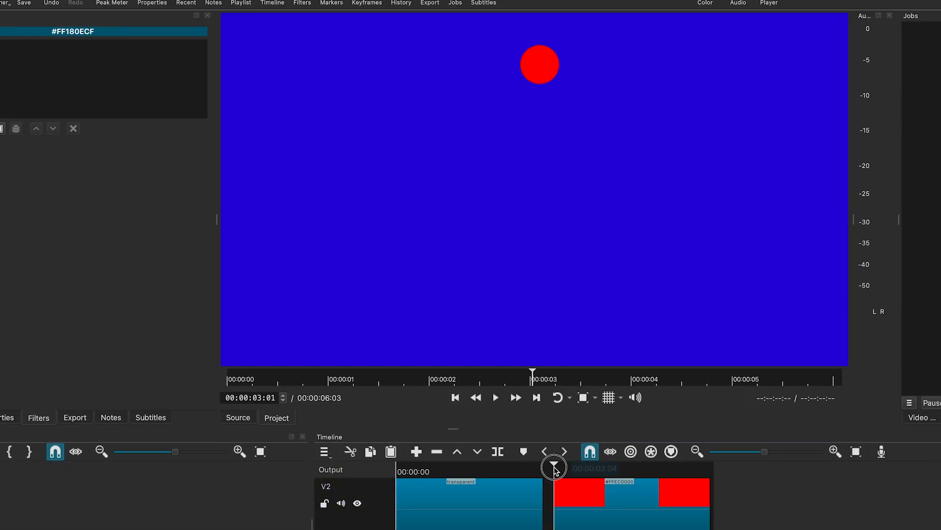
Drag the red ball's landing position higher at the last keyframe and play the drop
{"action": "left_click", "coordinate": [495, 397]}
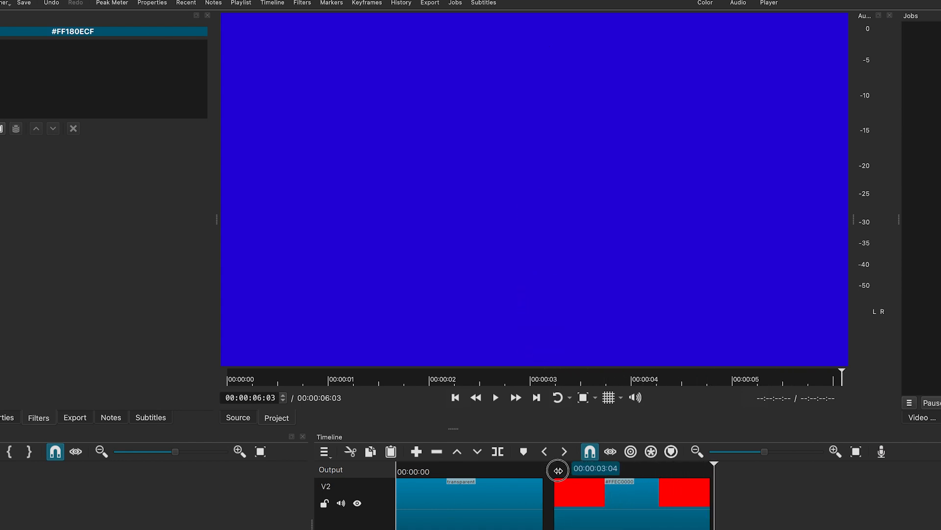
{"action": "left_click", "coordinate": [494, 397]}
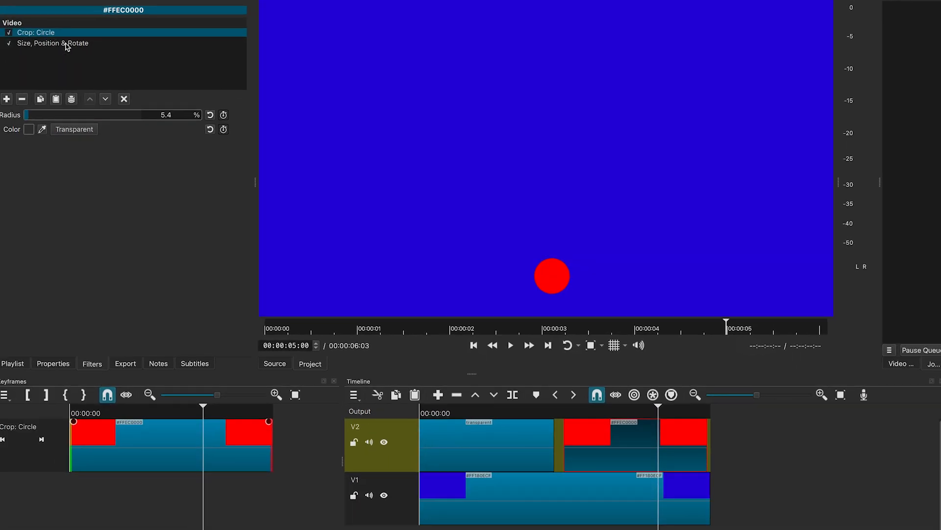
{"action": "left_click", "coordinate": [53, 42]}
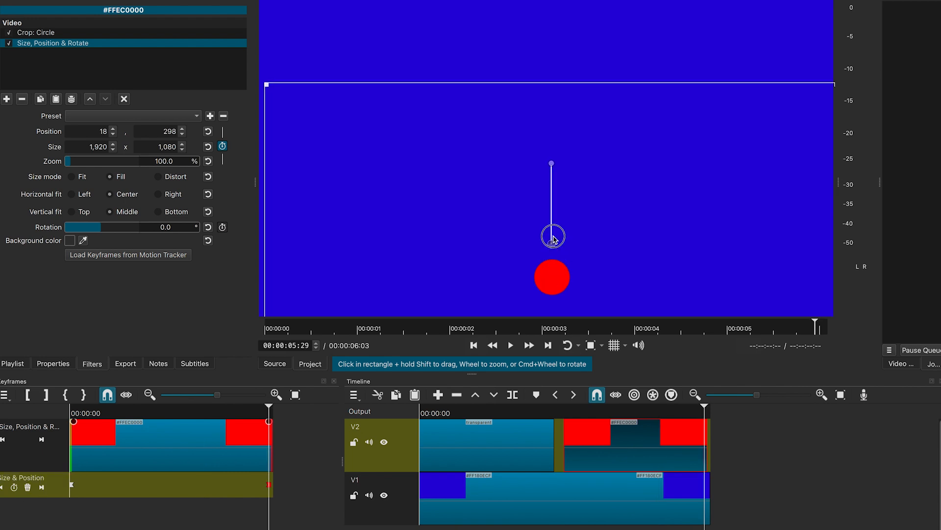
{"action": "left_click_drag", "start_coordinate": [552, 277], "coordinate": [550, 234]}
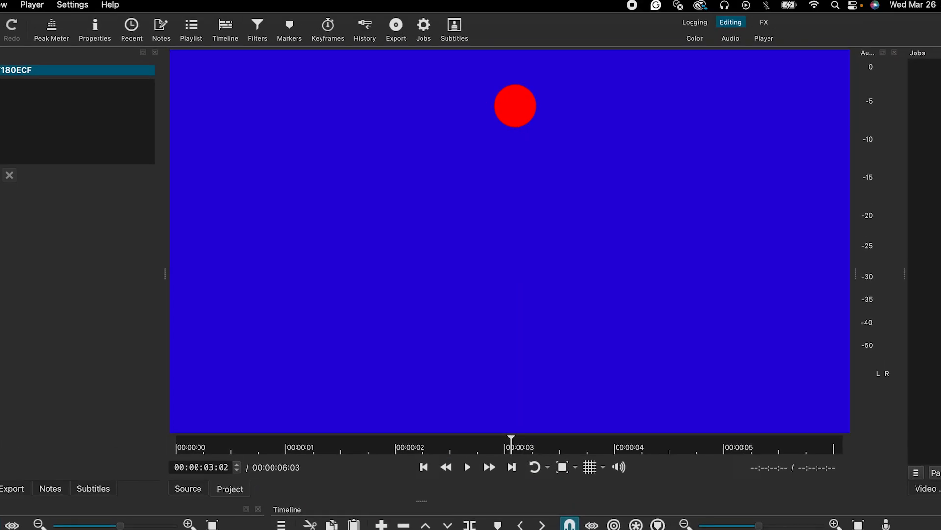
{"action": "left_click", "coordinate": [467, 467]}
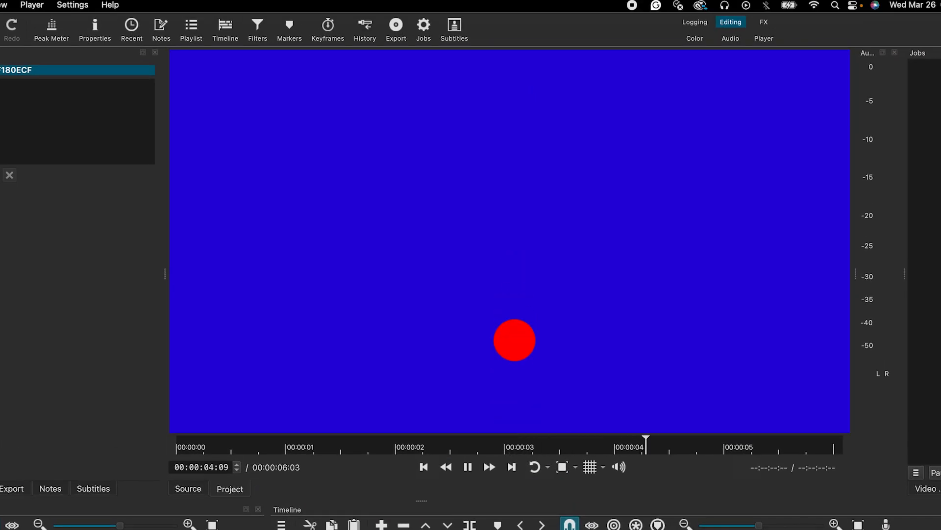